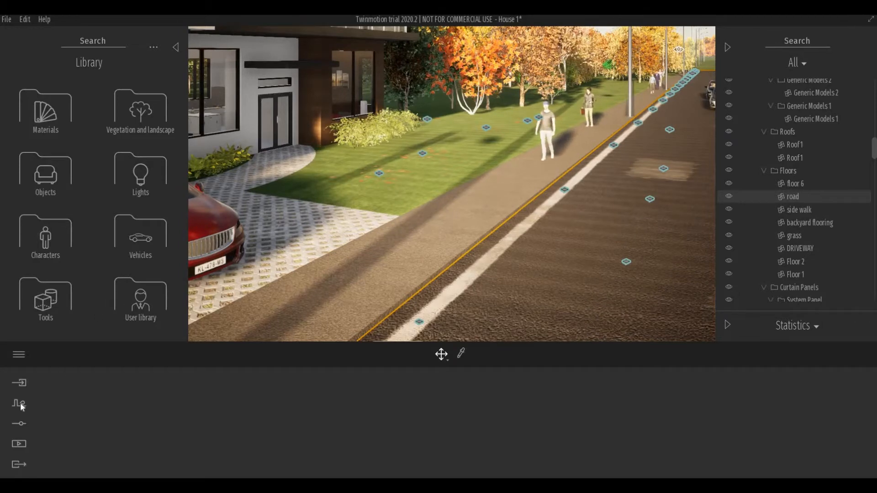
mouse_move(19, 403)
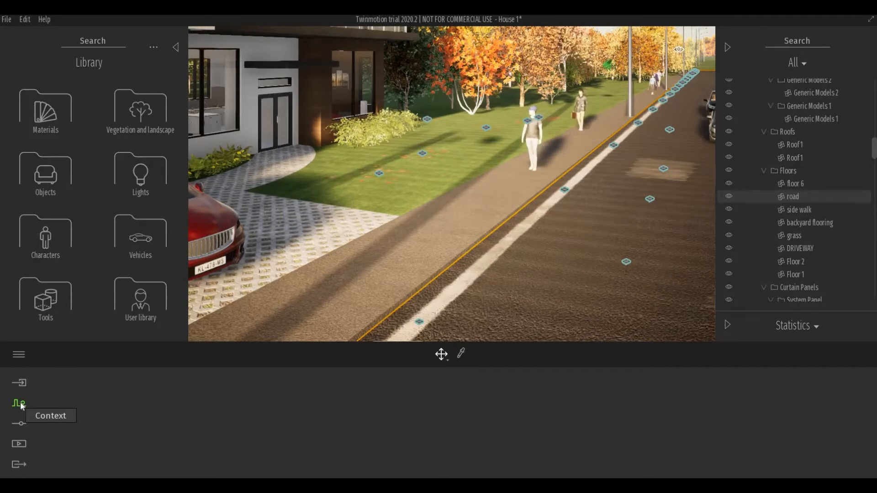
Start the Custom path tool from Context > Paths
left_click(18, 403)
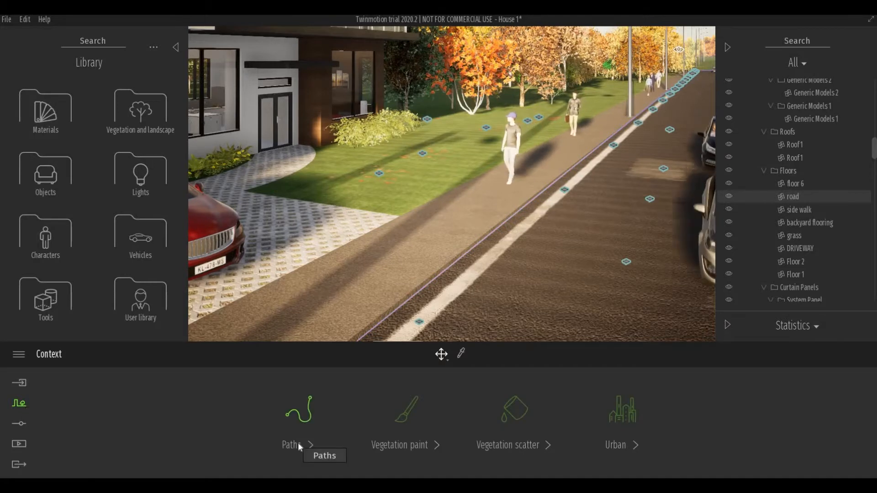
left_click(291, 444)
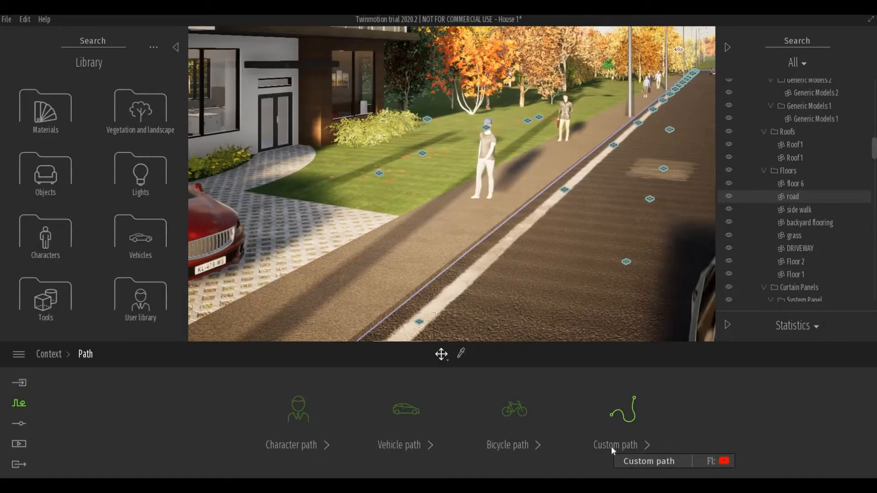
left_click(621, 444)
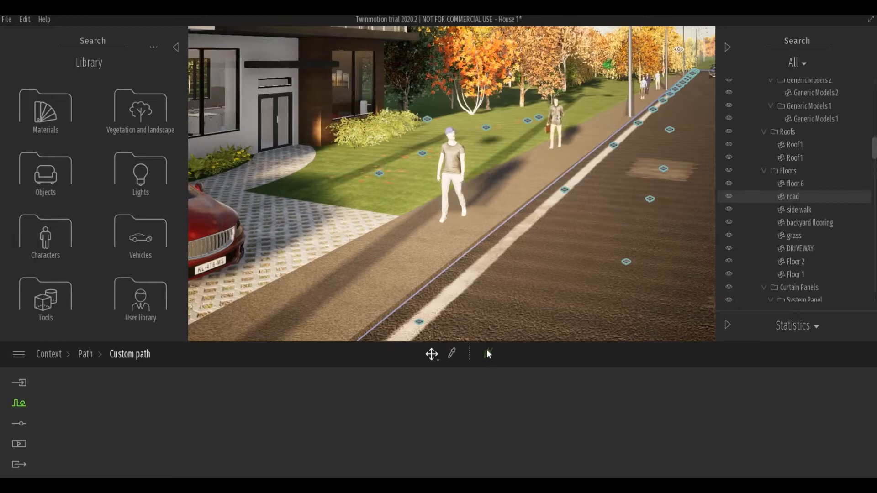
Place path points from the road across the driveway to the front door
left_click(488, 354)
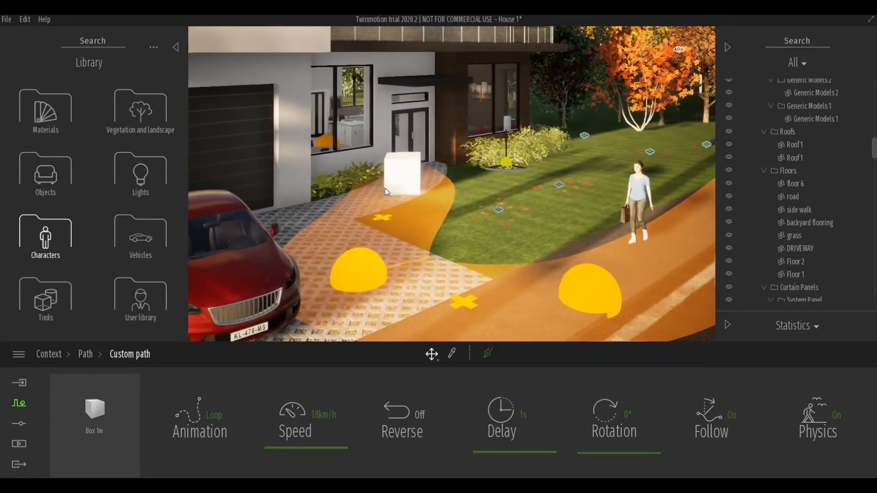
Set the custom path speed to 5 km/h with 0 s delay and Reverse on
left_click(321, 447)
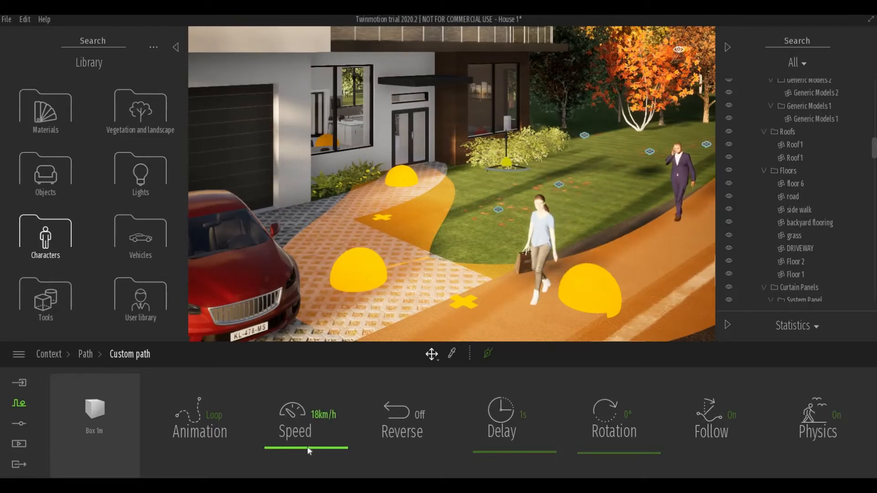
left_click_drag(347, 451, 306, 451)
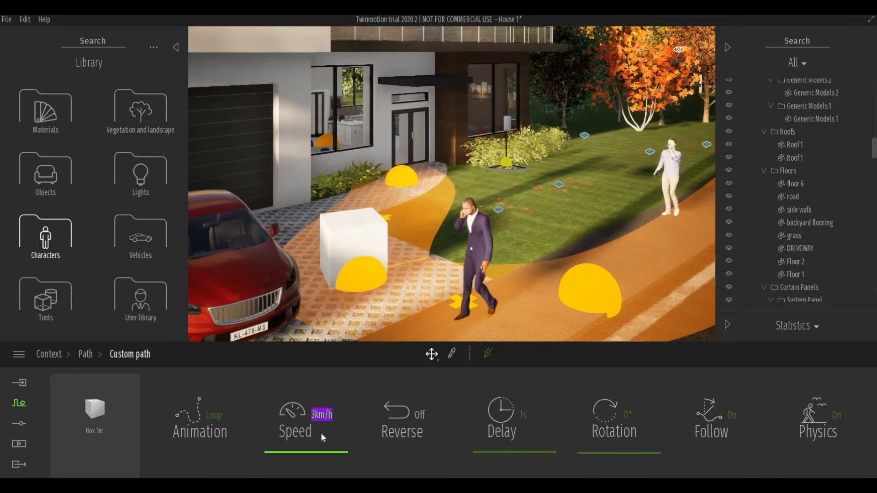
type("5km/h")
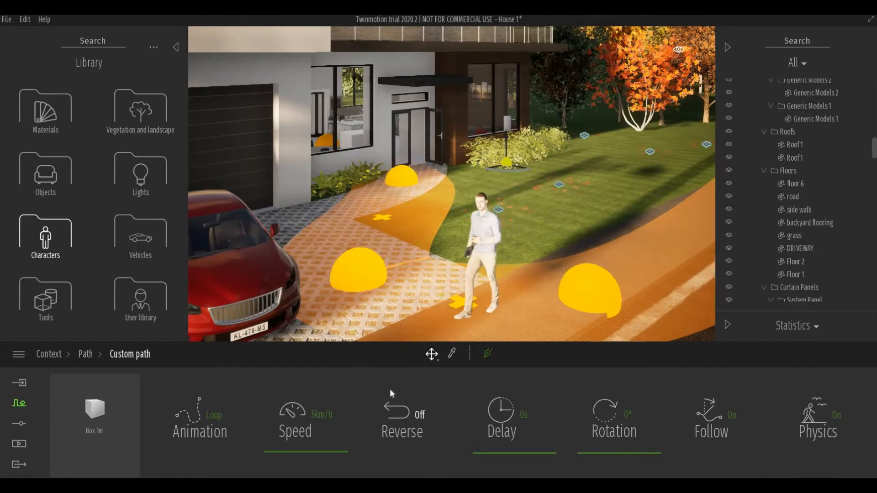
left_click(402, 418)
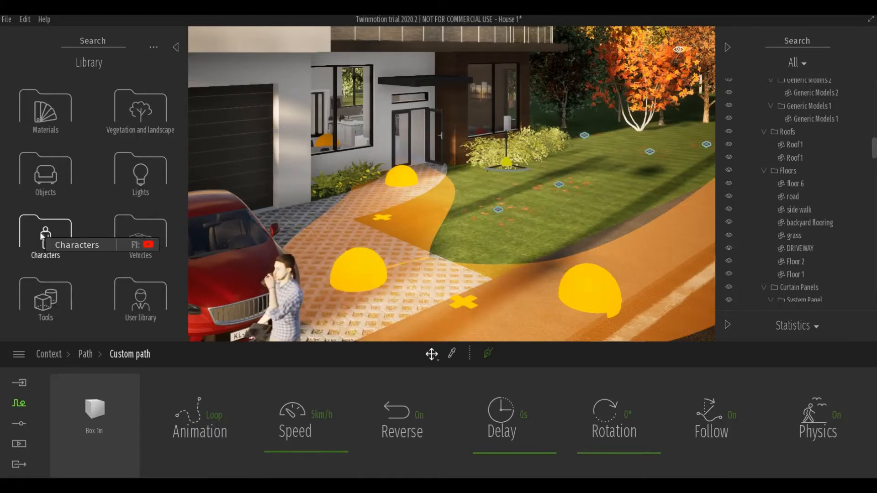
Drop the animated human Emilie onto the custom path's object slot, replacing the box
left_click(45, 235)
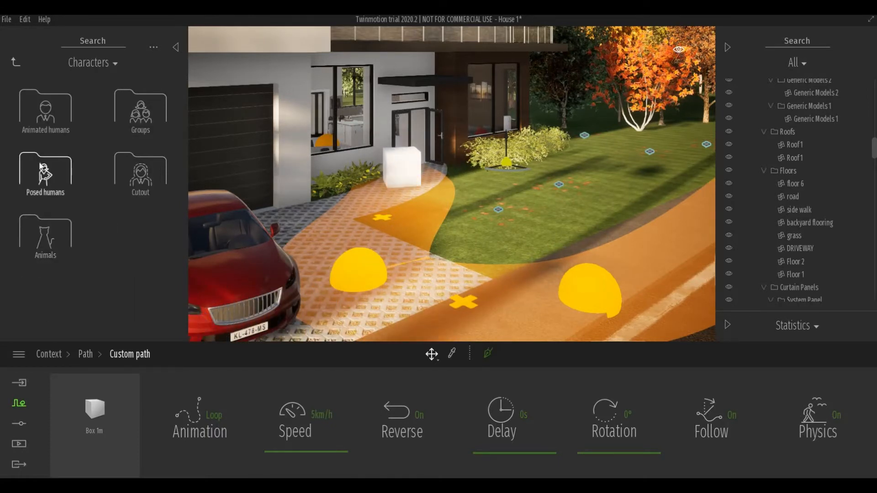
left_click(45, 168)
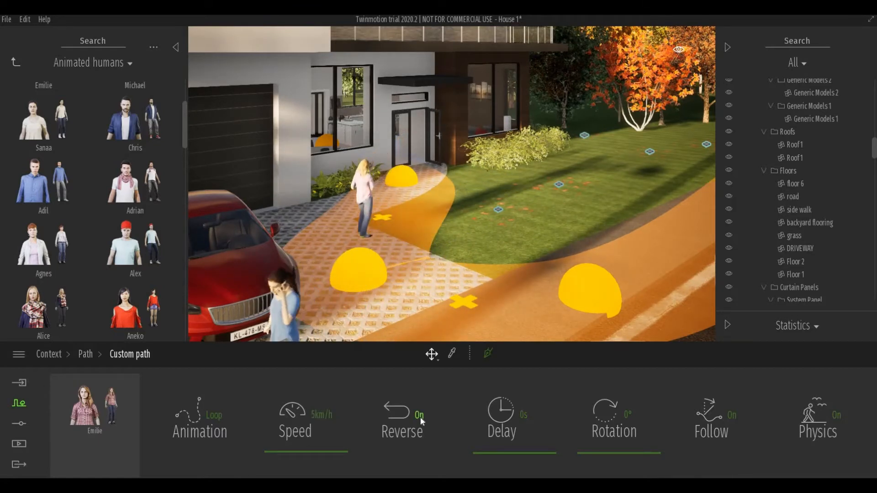
left_click(419, 415)
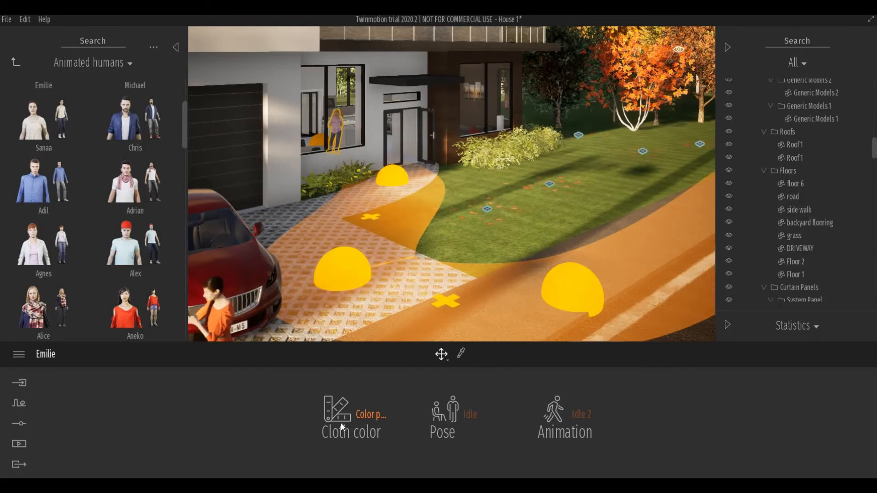
Select Emilie and set her pose to Walking
left_click(336, 411)
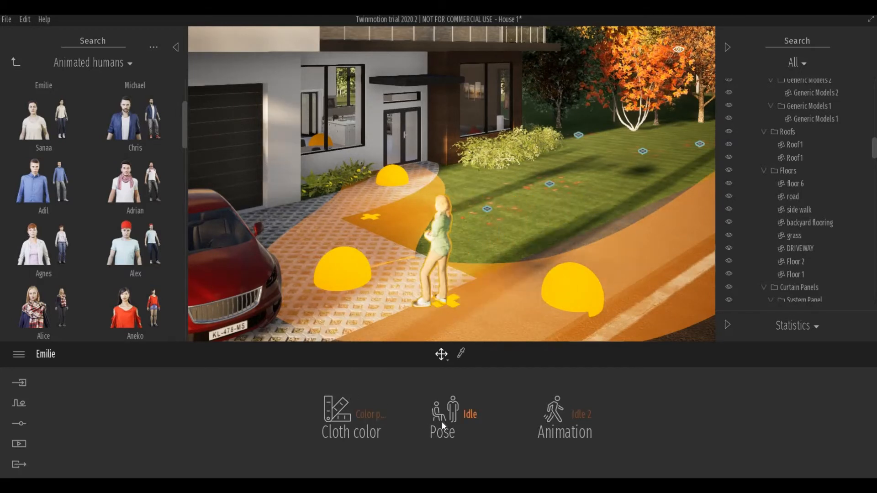
left_click(441, 417)
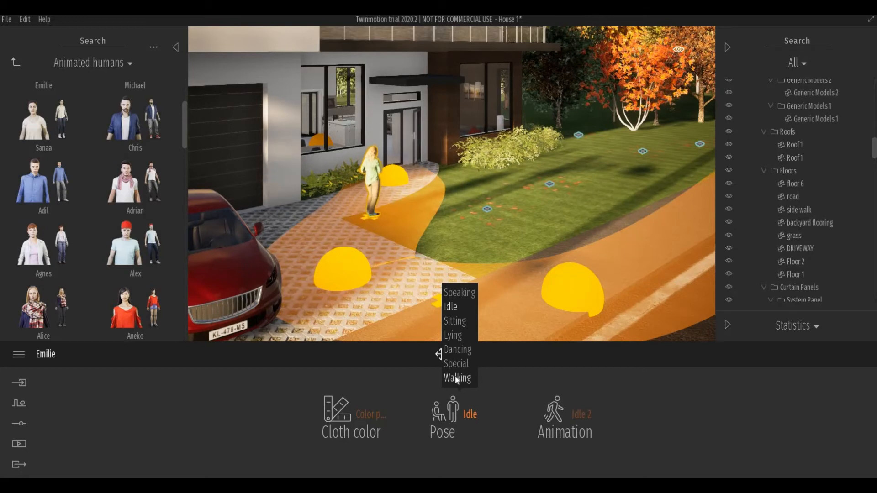
left_click(456, 378)
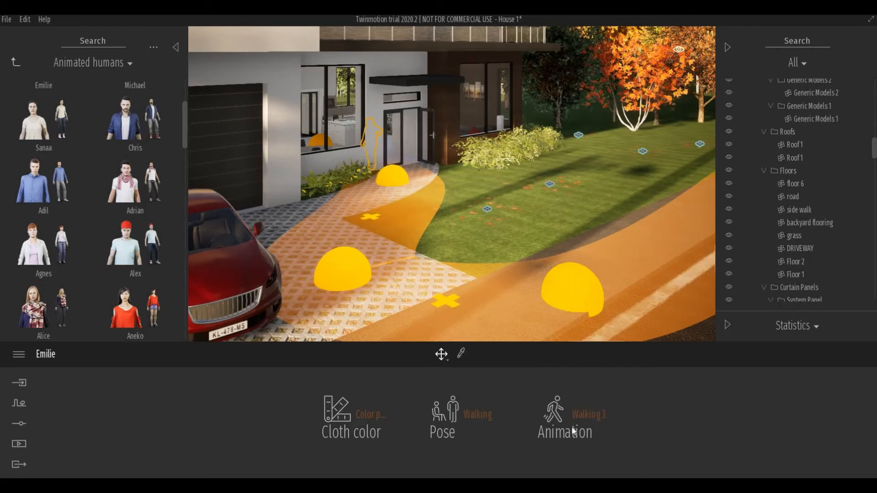
left_click(564, 416)
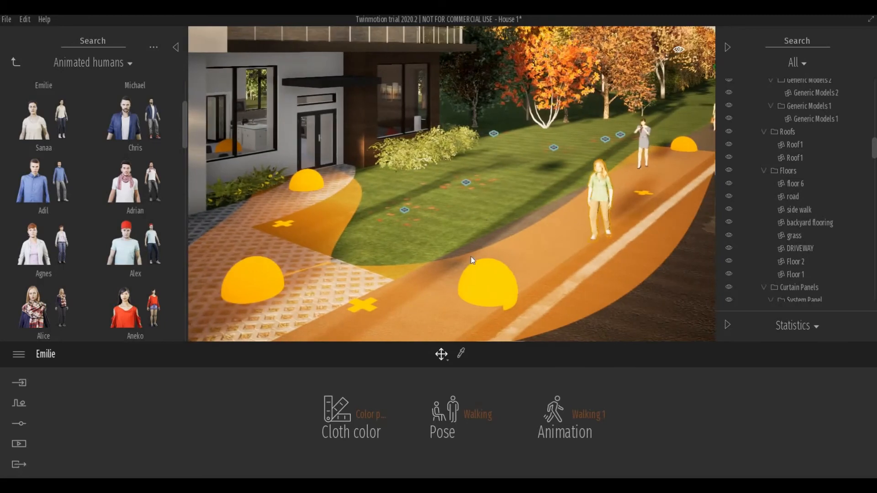
Choose the Walking 1 animation from Emilie's Animation dropdown
left_click(564, 432)
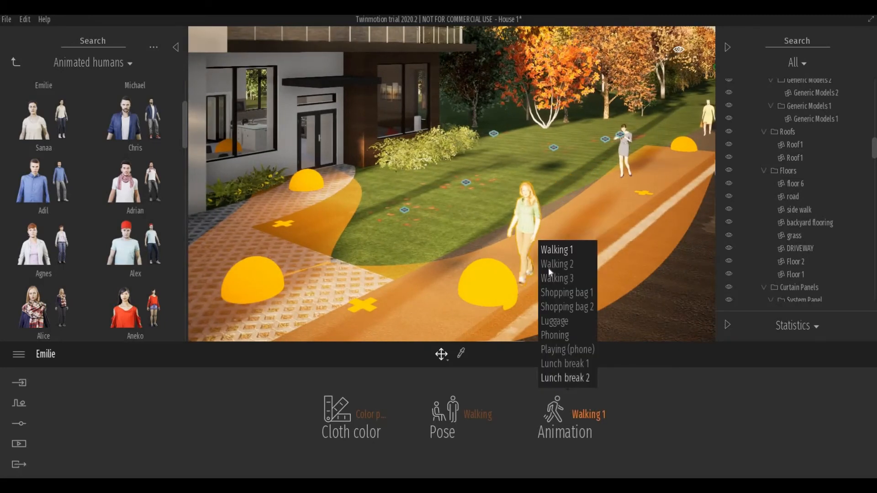
left_click(556, 264)
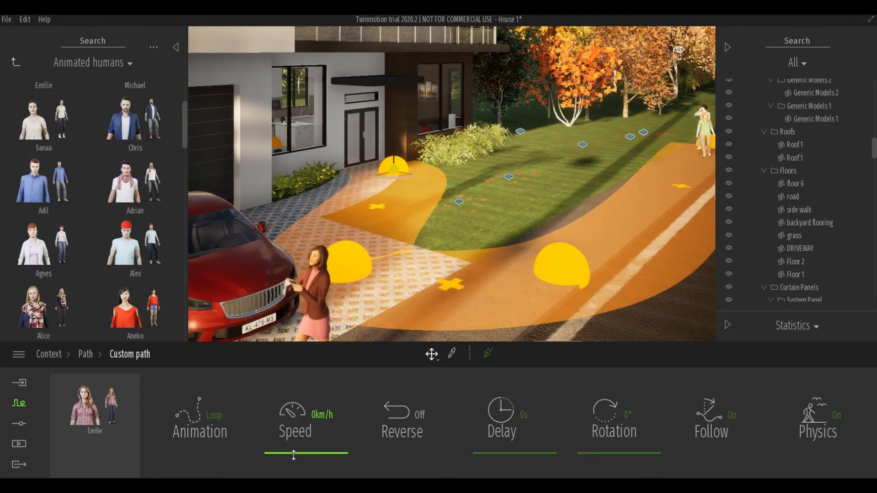
Drag the custom path Speed slider up to 5 km/h
left_click_drag(292, 455, 336, 454)
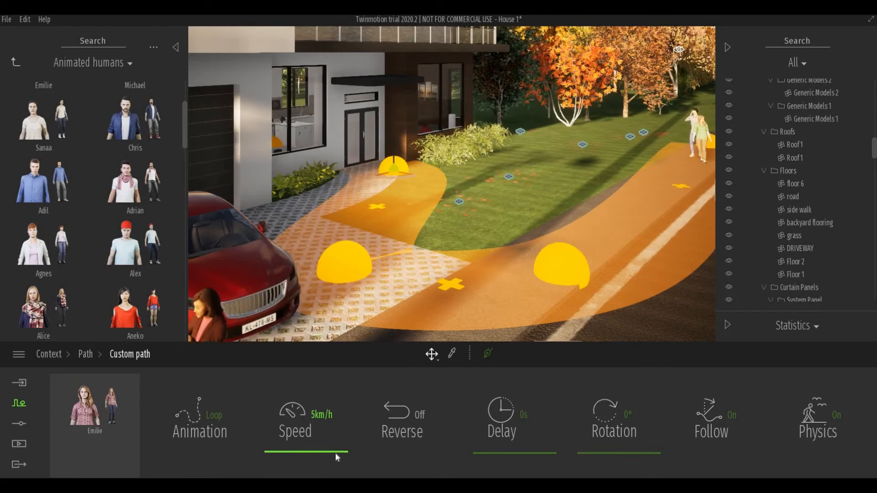